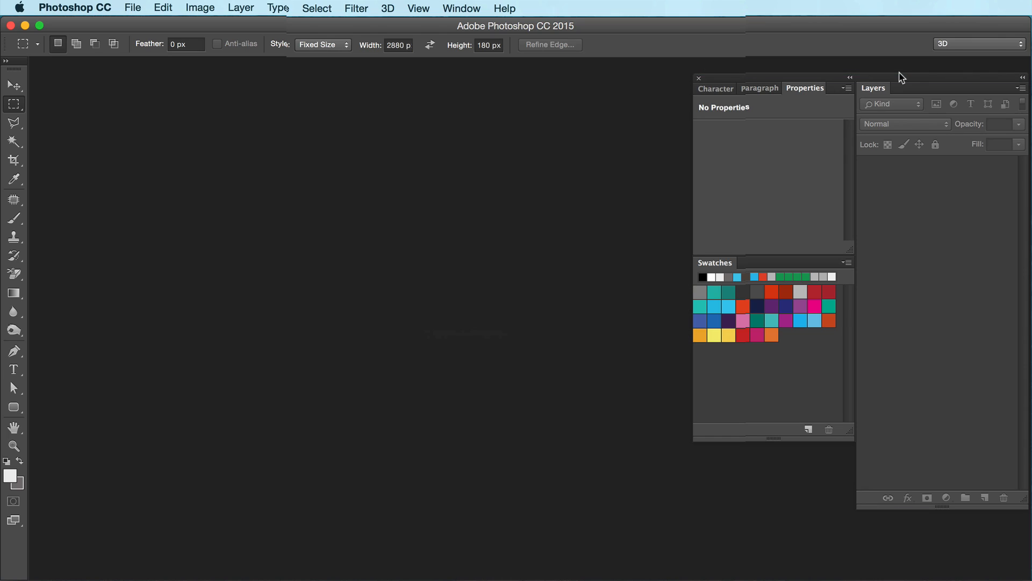
mouse_move(635, 121)
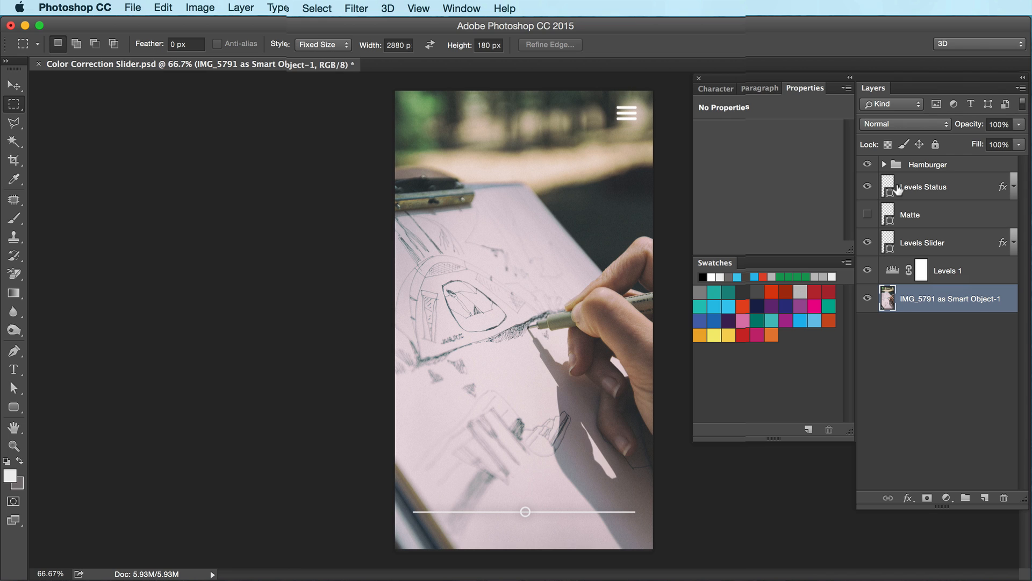
Step: Toggle the Levels Status and Matte layer eyes to inspect, then select the Levels 1 adjustment layer
click(868, 186)
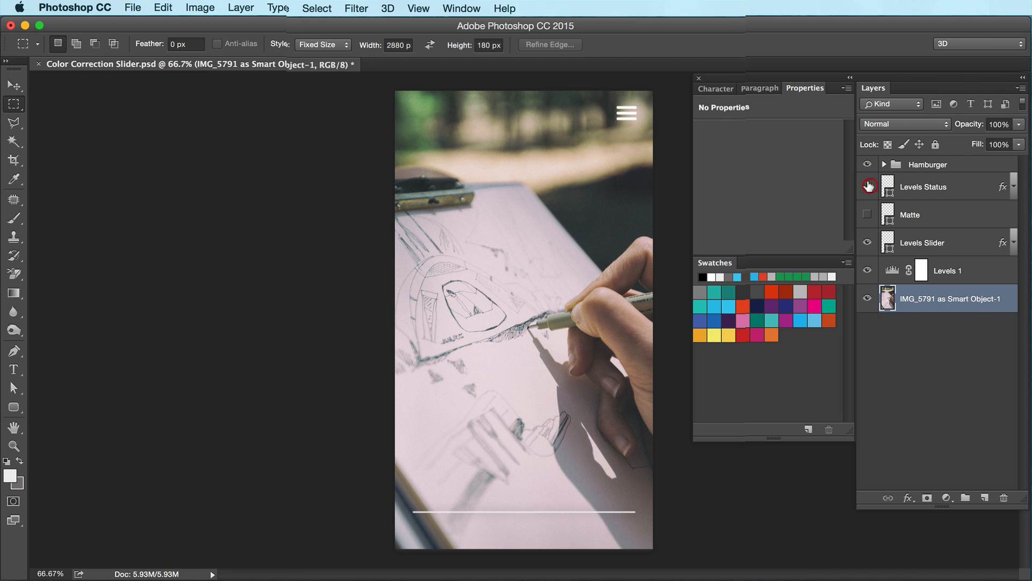
click(867, 186)
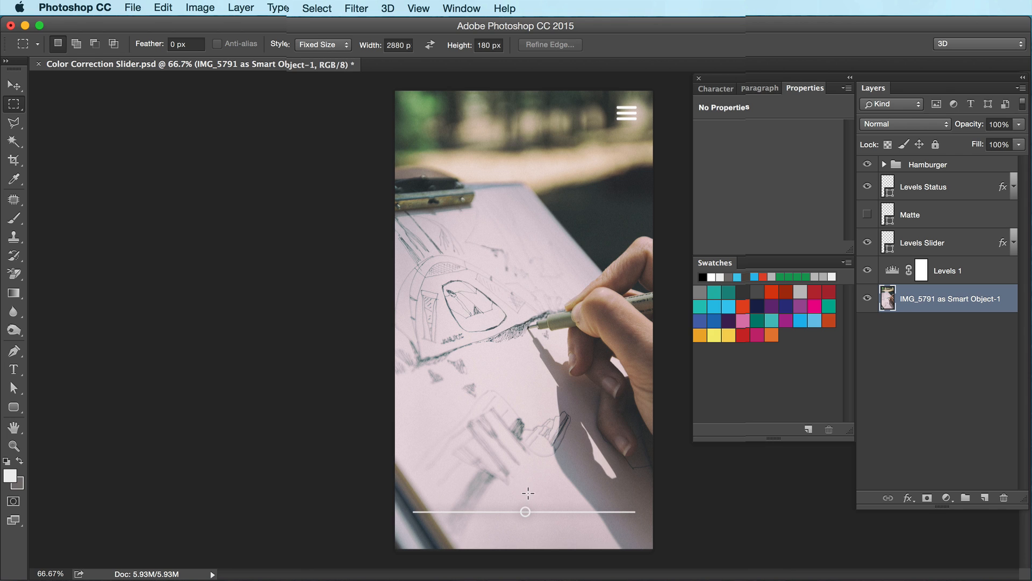
mouse_move(847, 222)
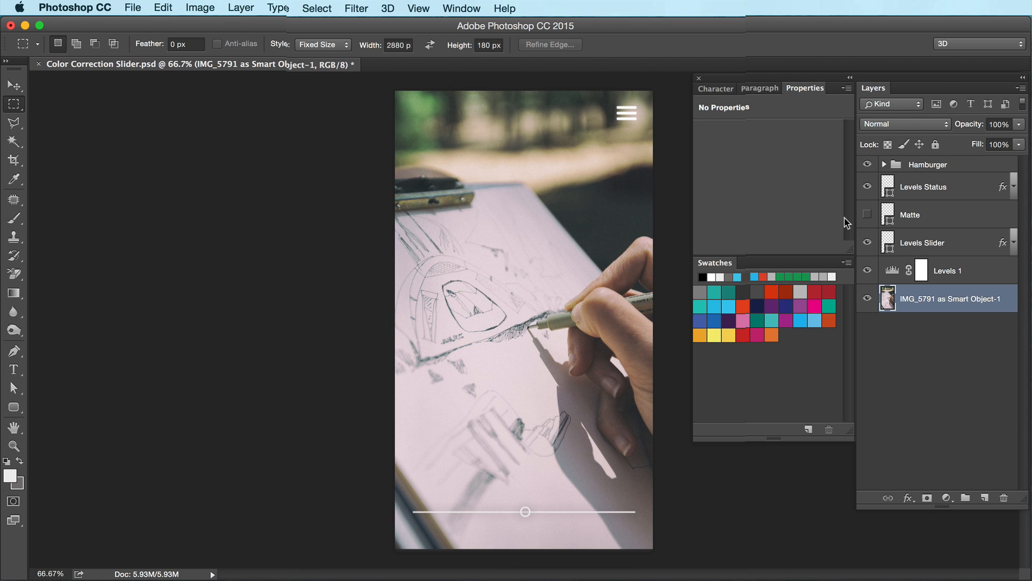
mouse_move(867, 213)
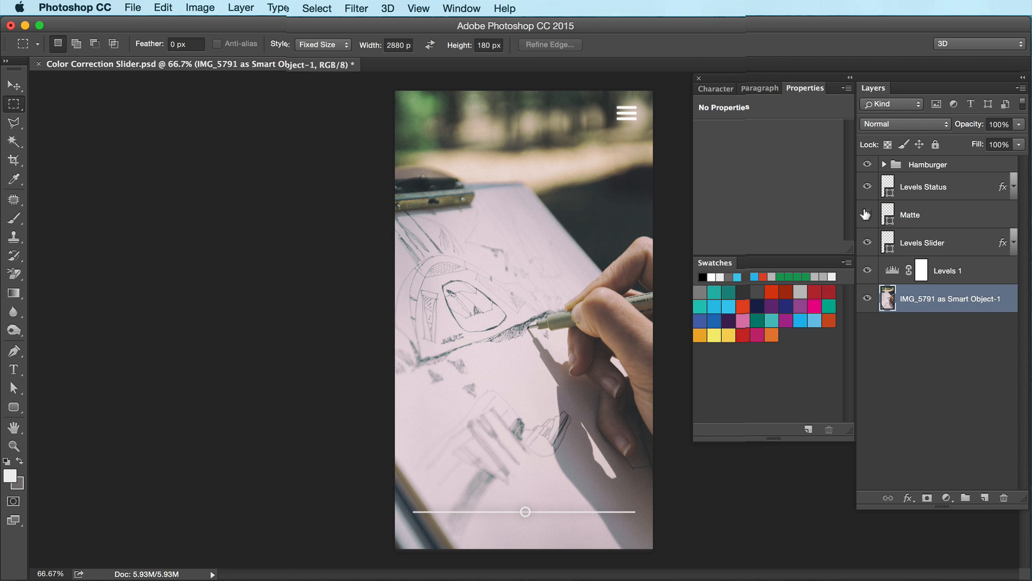
mouse_move(867, 214)
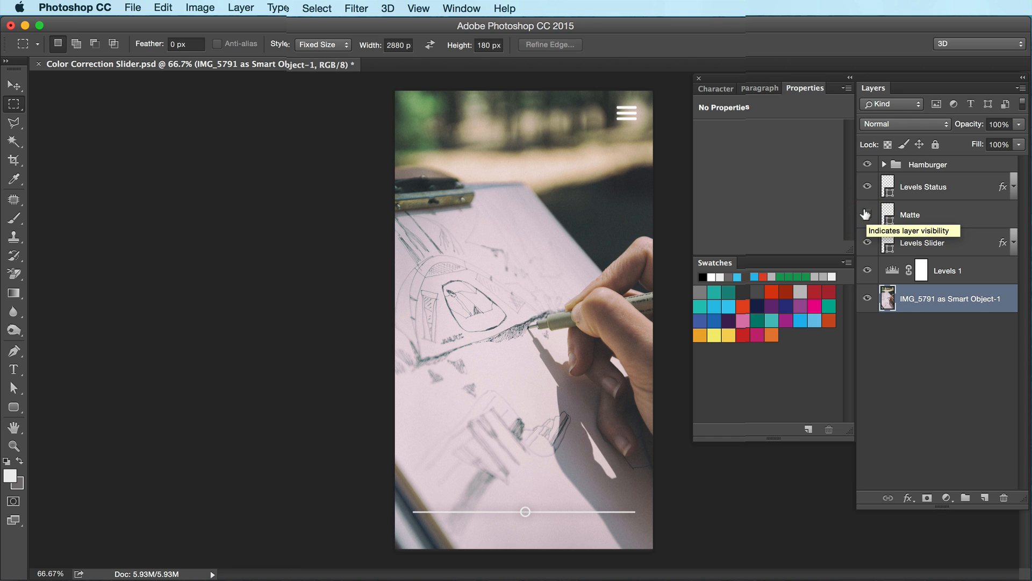
click(868, 215)
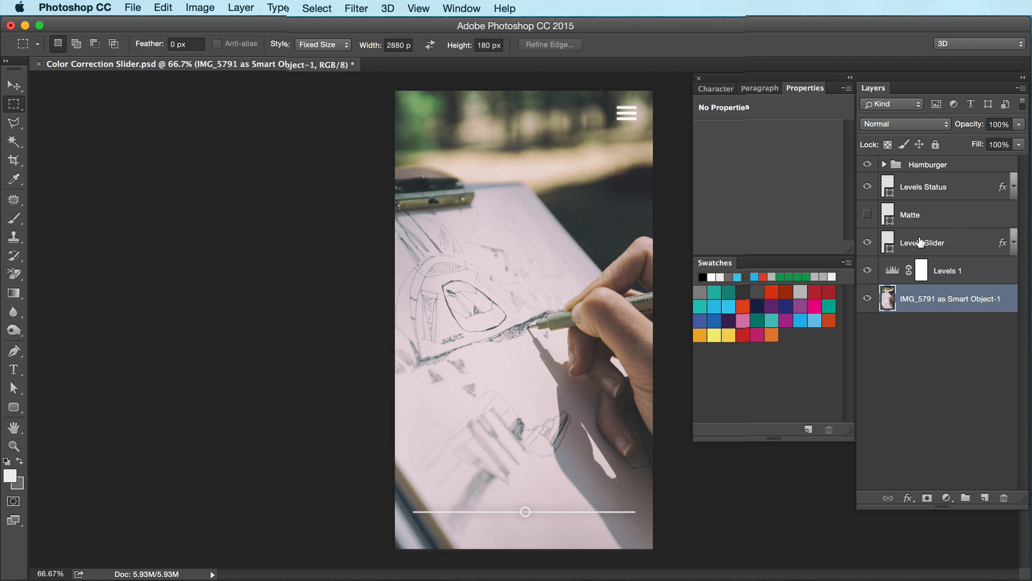
click(946, 270)
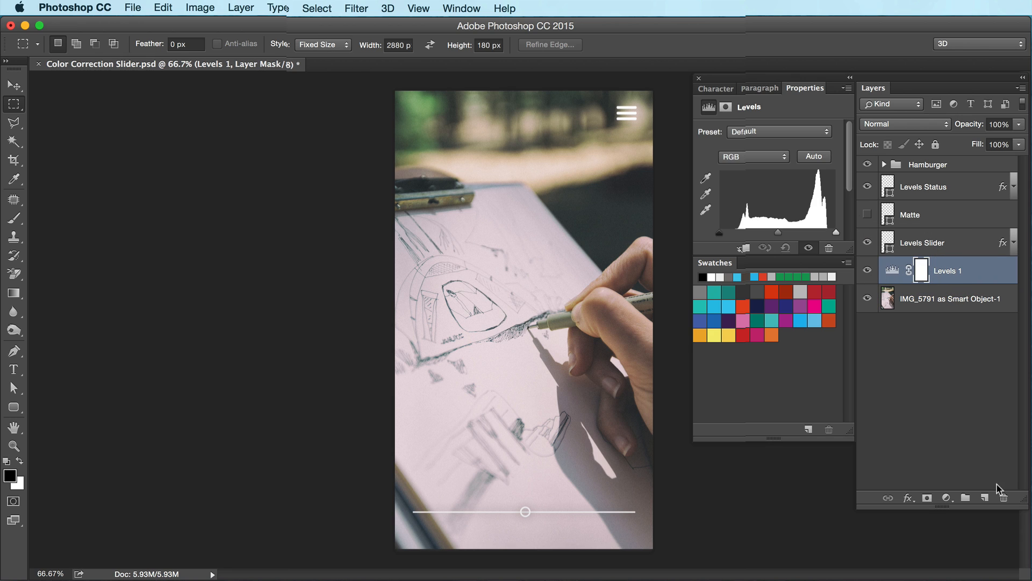
click(948, 498)
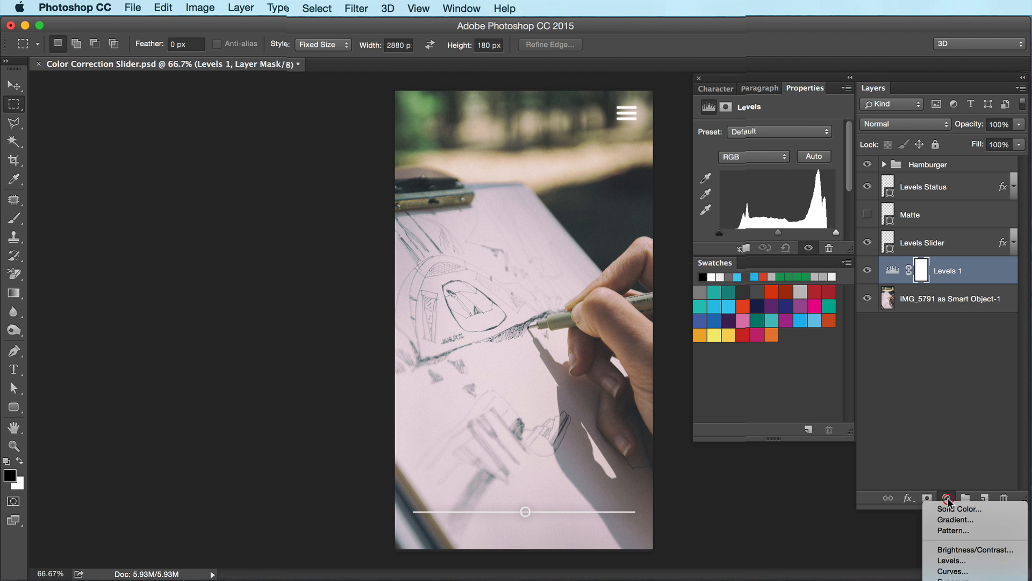
mouse_move(953, 549)
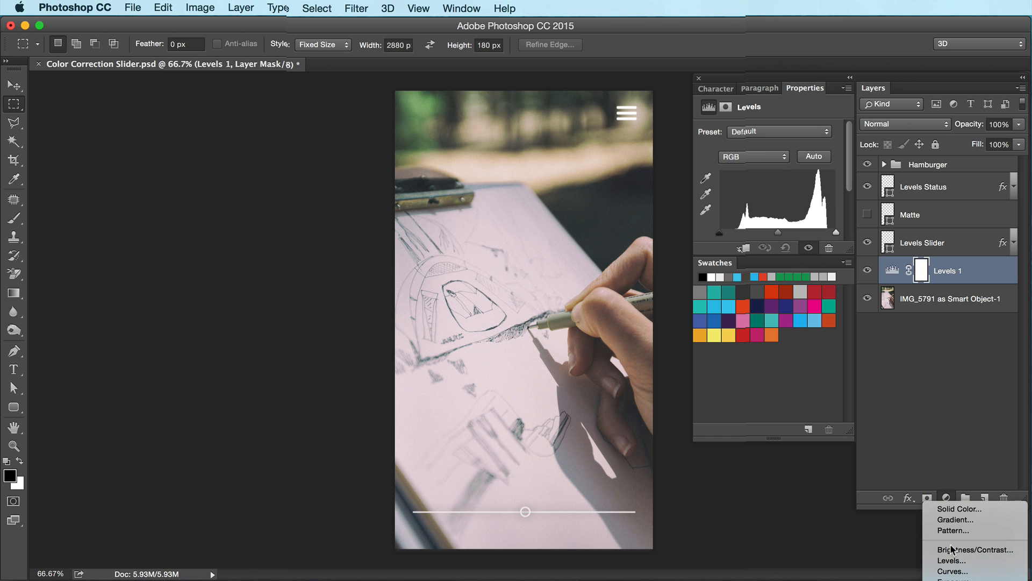
click(952, 571)
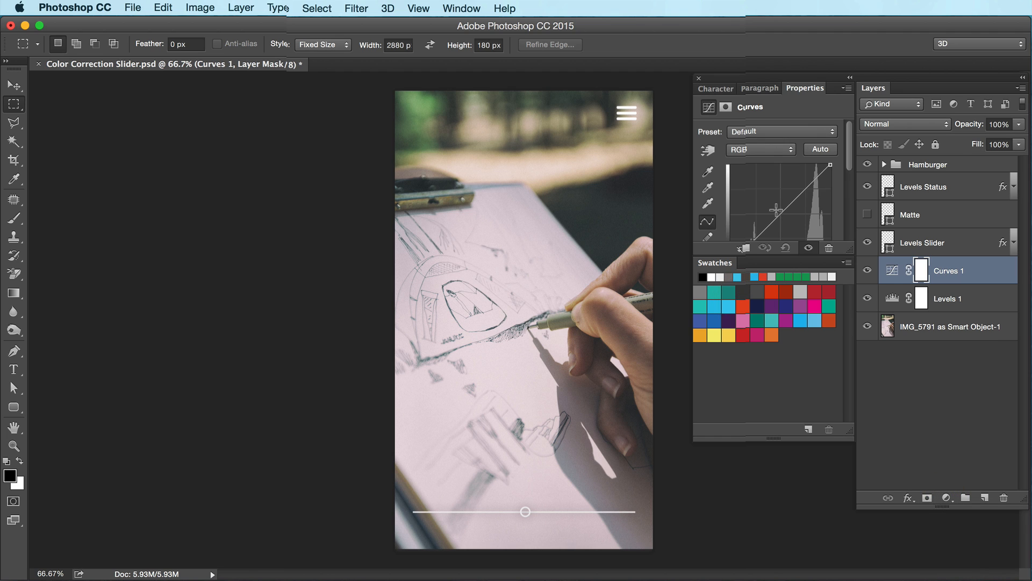
drag(767, 207, 767, 204)
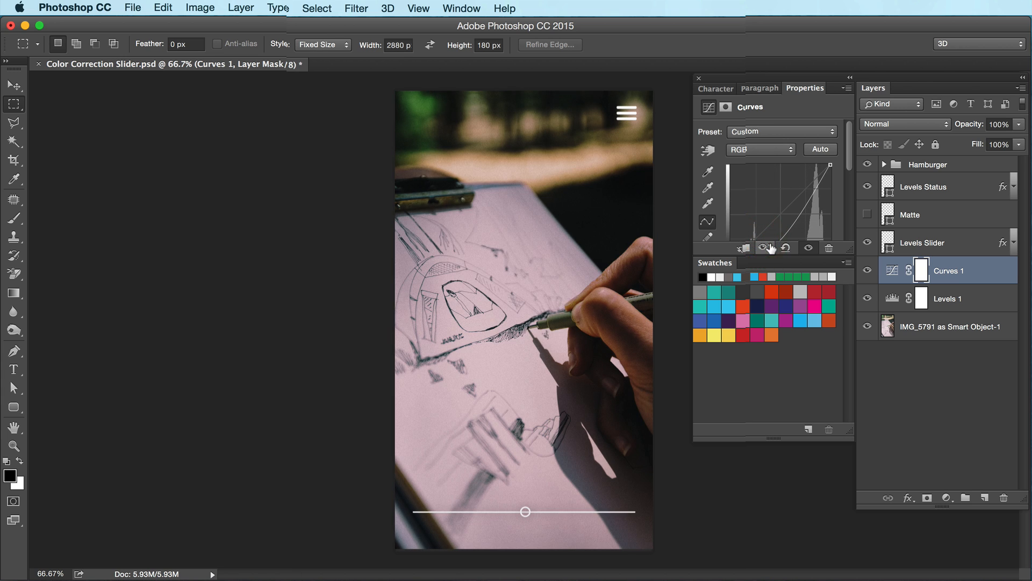
click(765, 247)
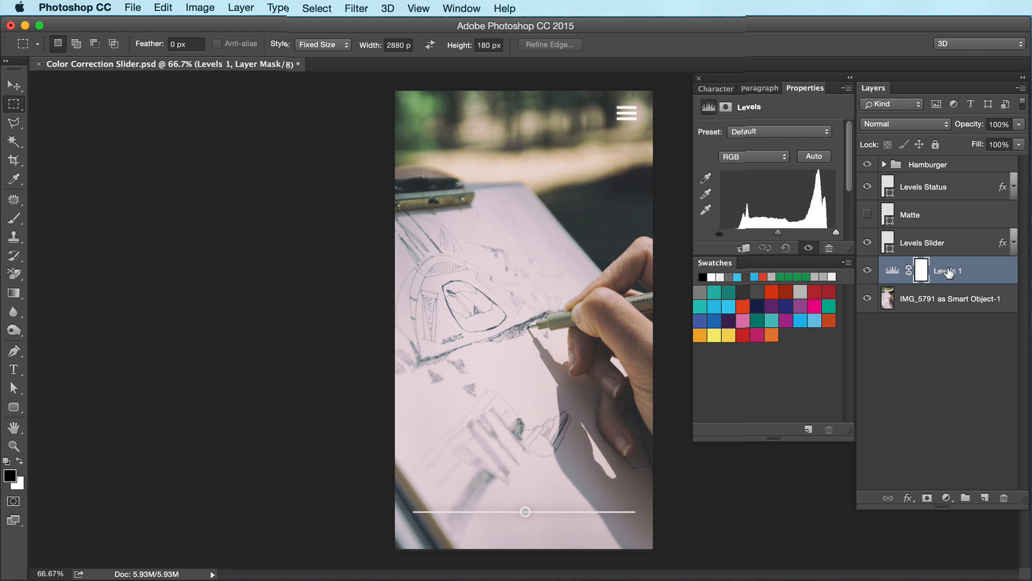
key(cmd+tab)
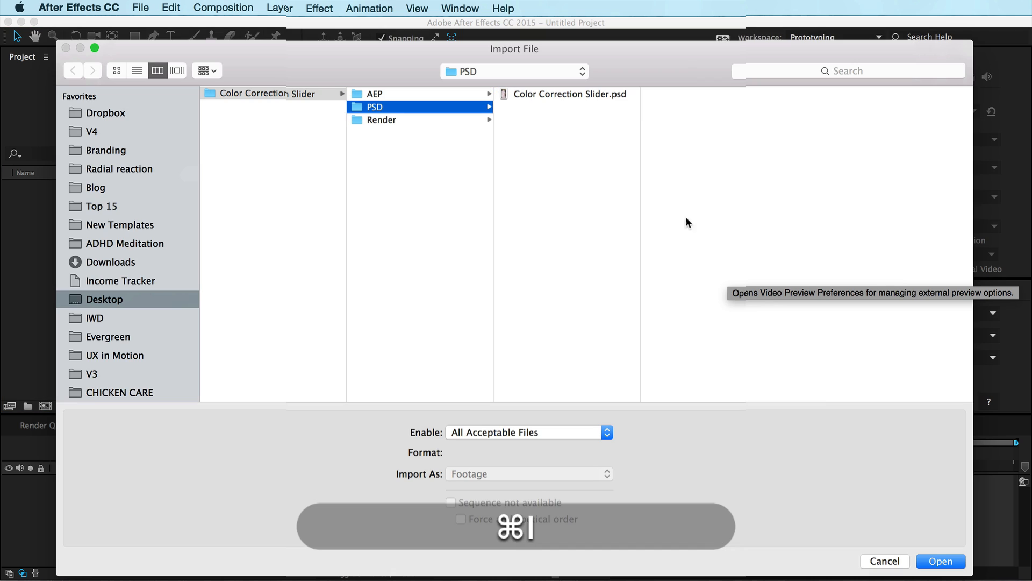
Step: Import Color Correction Slider.psd as a layer-size-retaining composition and open its timeline
click(940, 562)
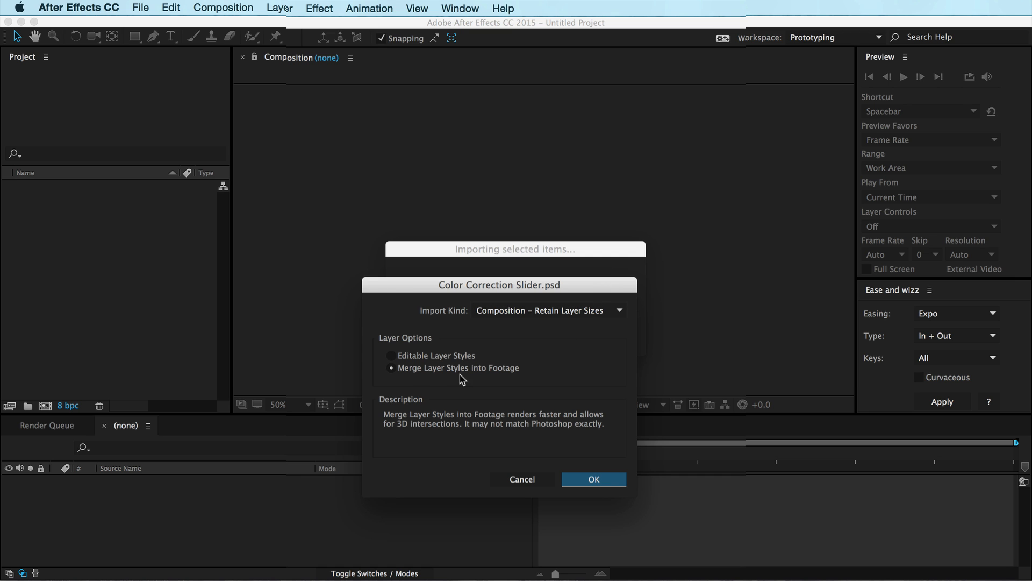
mouse_move(598, 461)
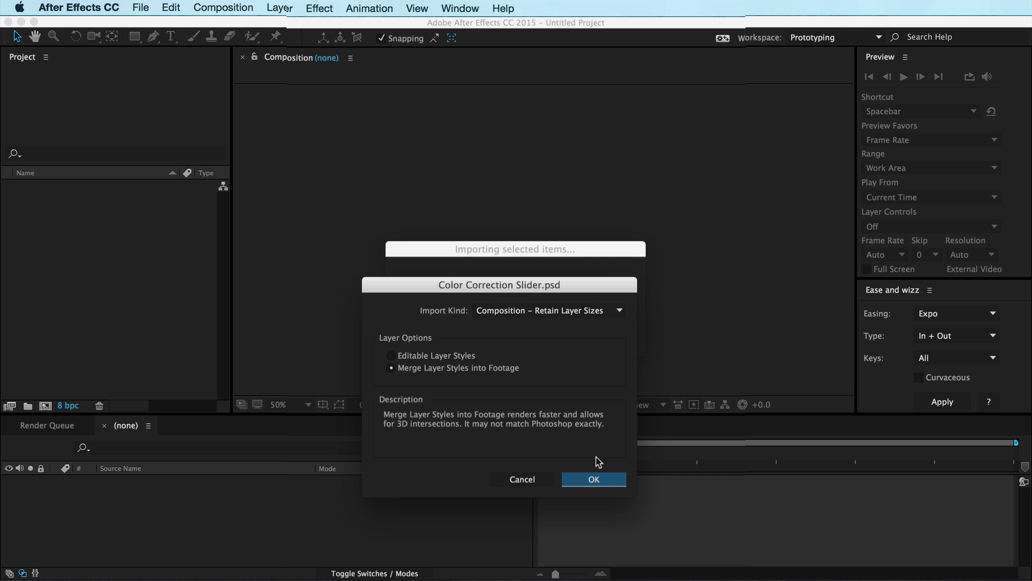
click(592, 478)
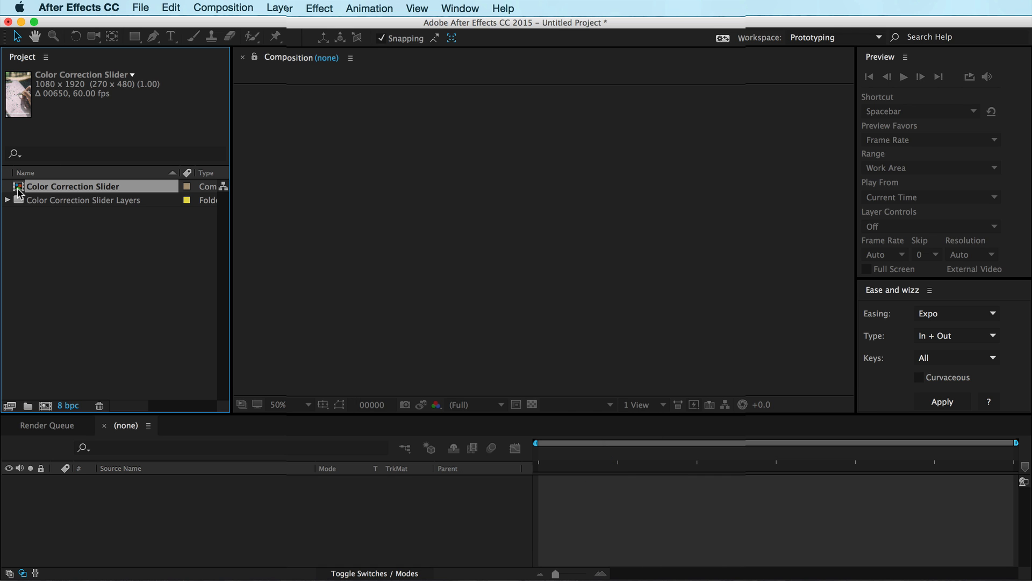
double_click(72, 186)
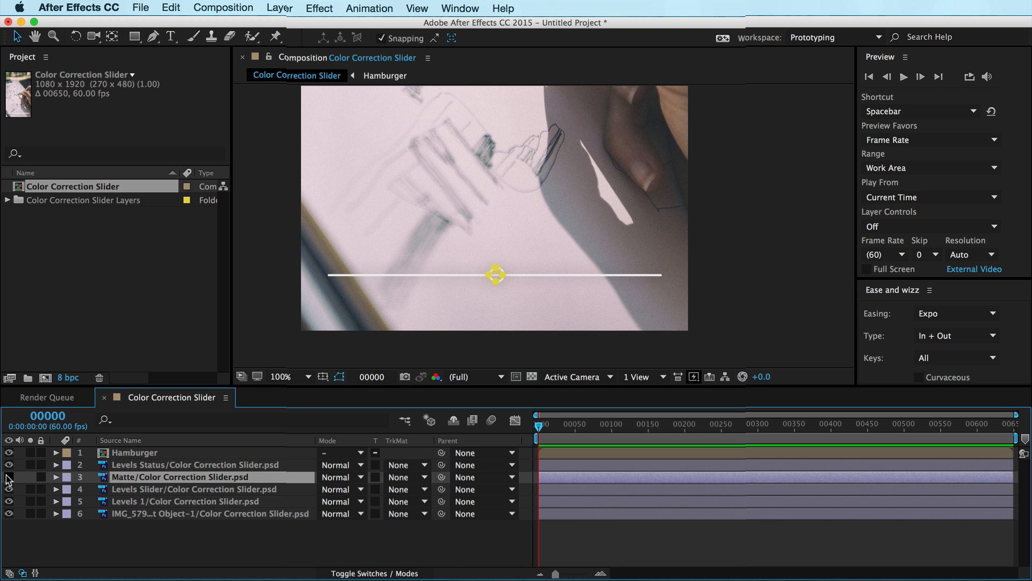
click(8, 476)
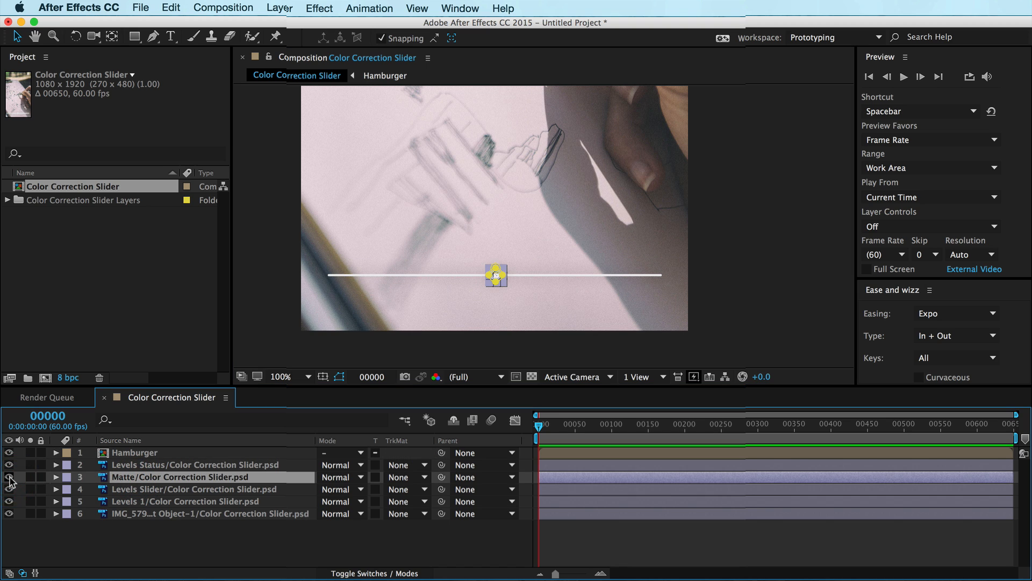
click(10, 477)
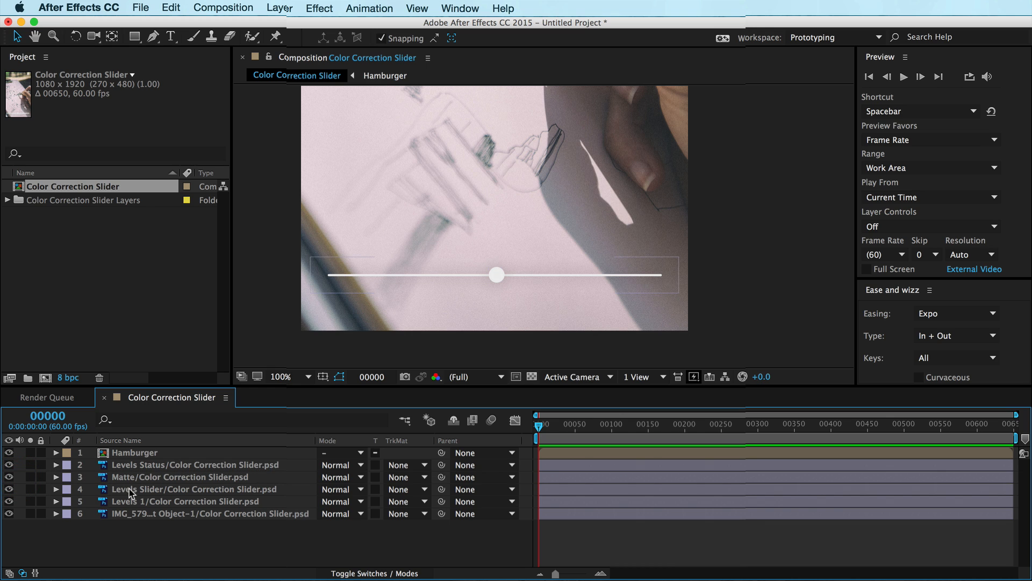
click(192, 476)
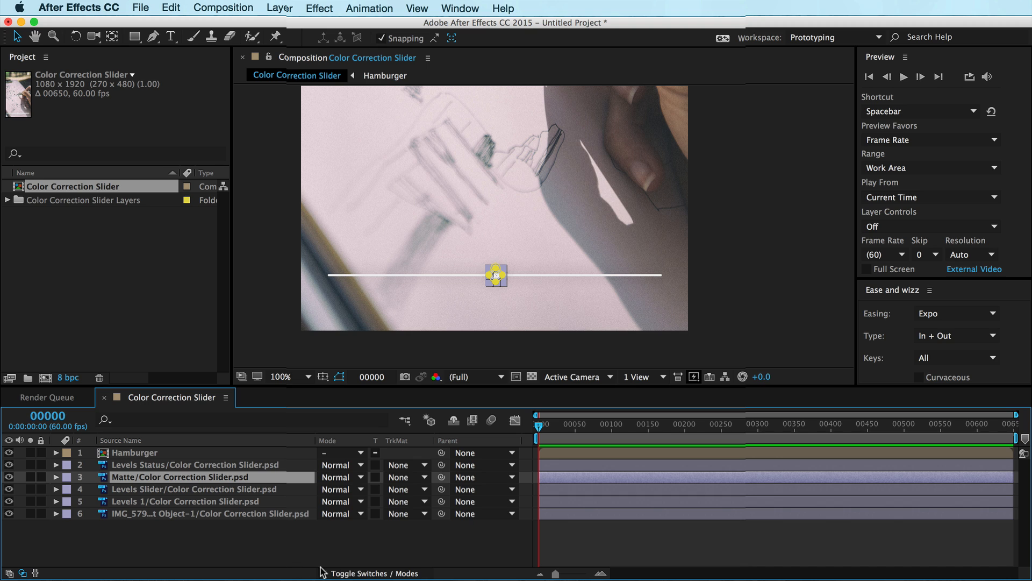
click(365, 573)
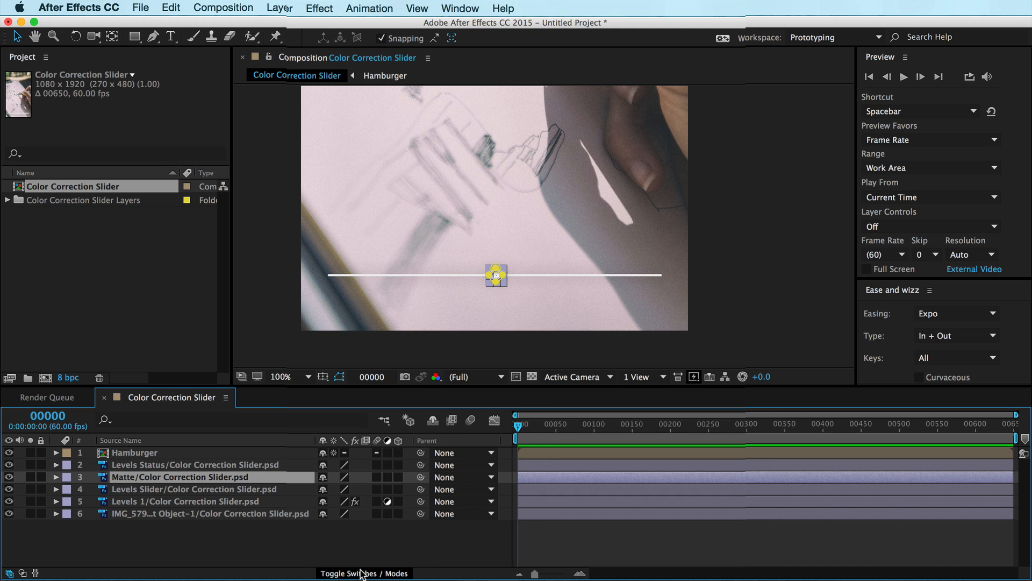
click(343, 573)
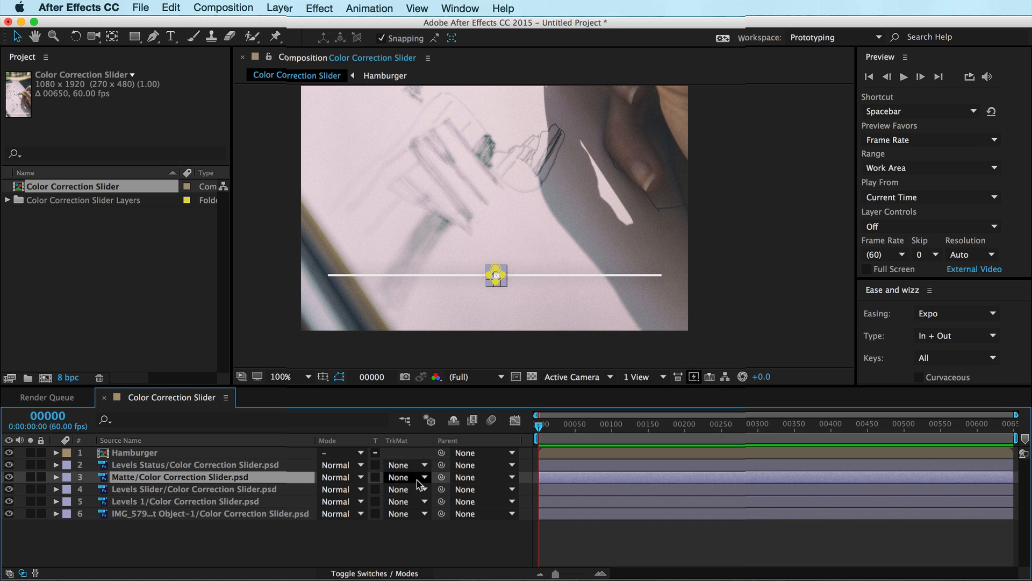
Step: Set Levels Slider's track matte to Alpha Inverted Matte using the Matte layer
click(194, 489)
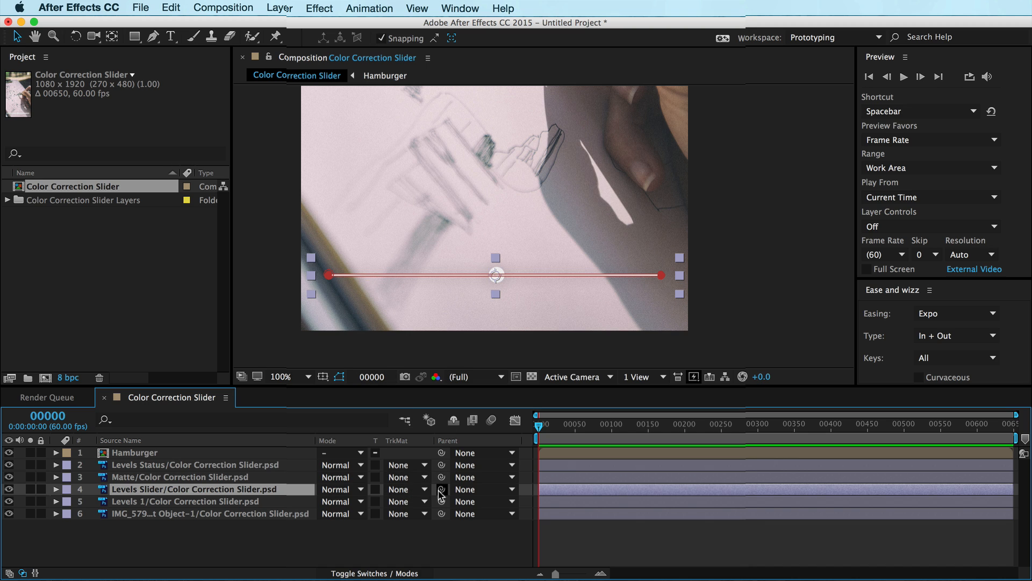
click(406, 488)
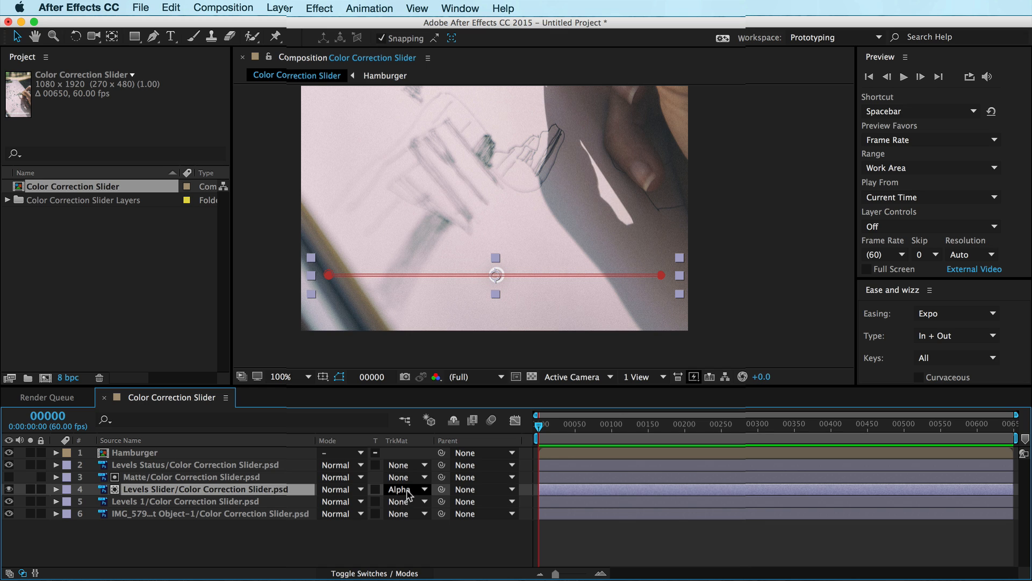
click(407, 488)
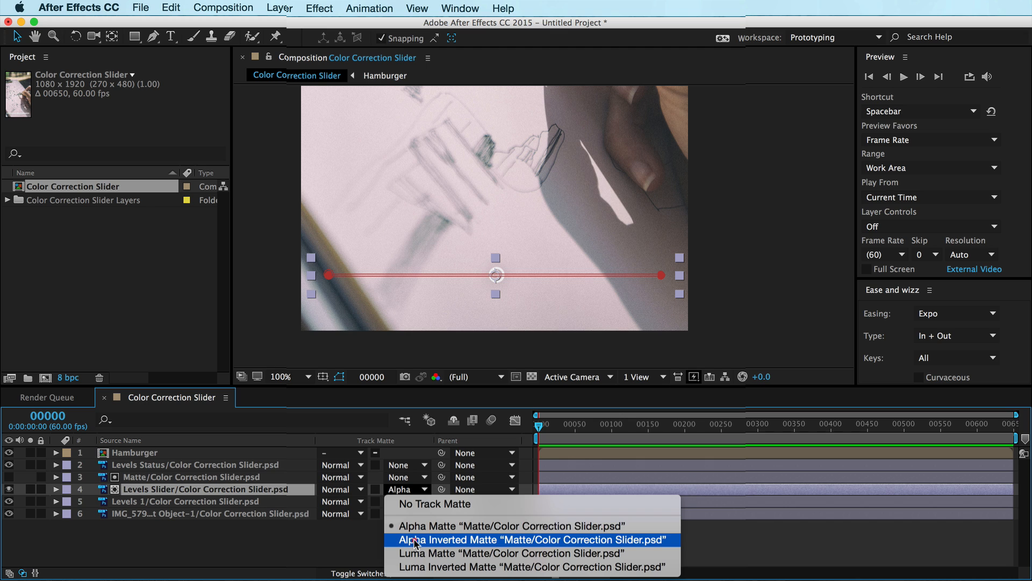
click(531, 539)
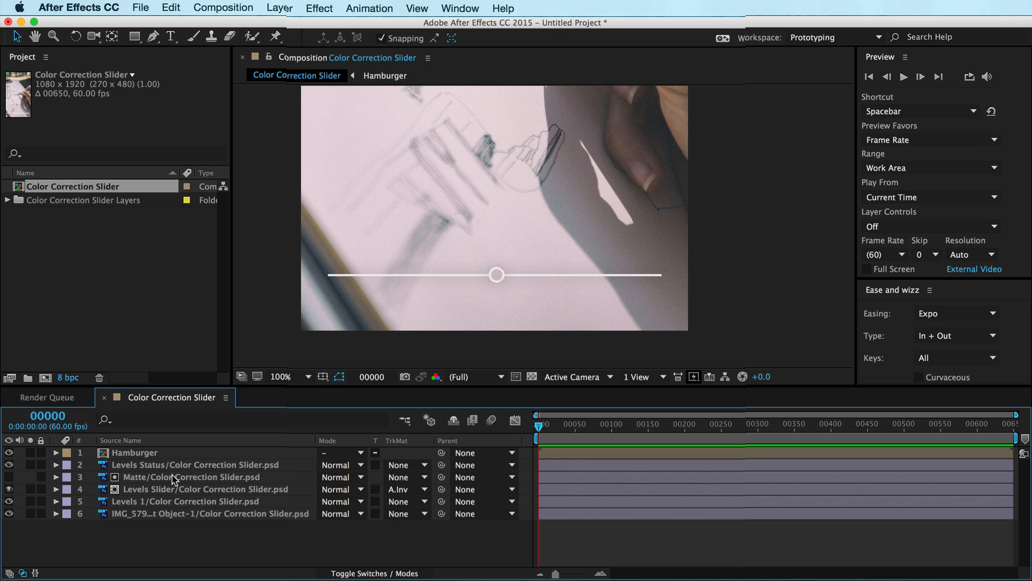
Step: Parent the Matte layer to Levels Status, then switch to Chrome with the YouTube channel
click(192, 476)
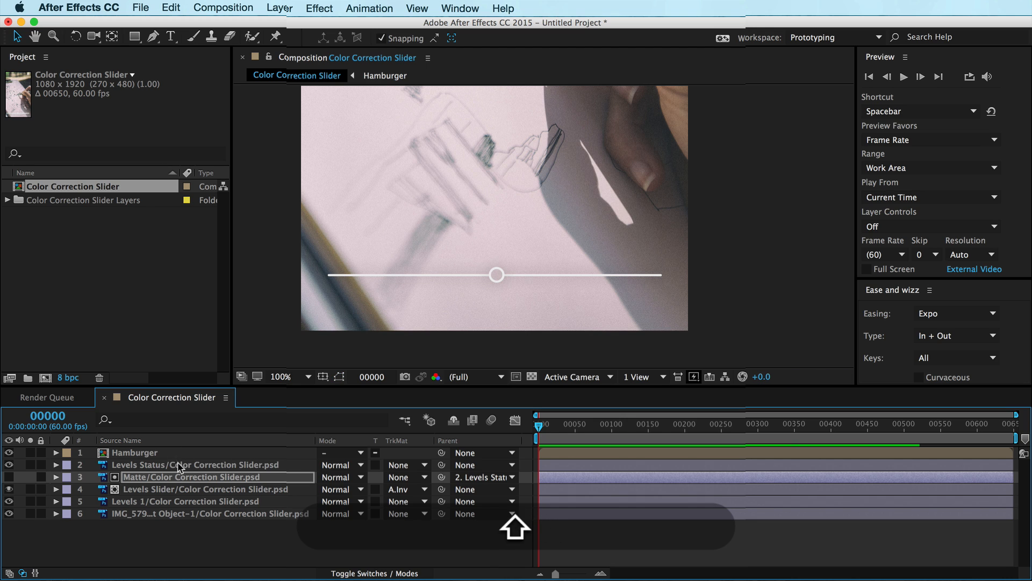
click(197, 465)
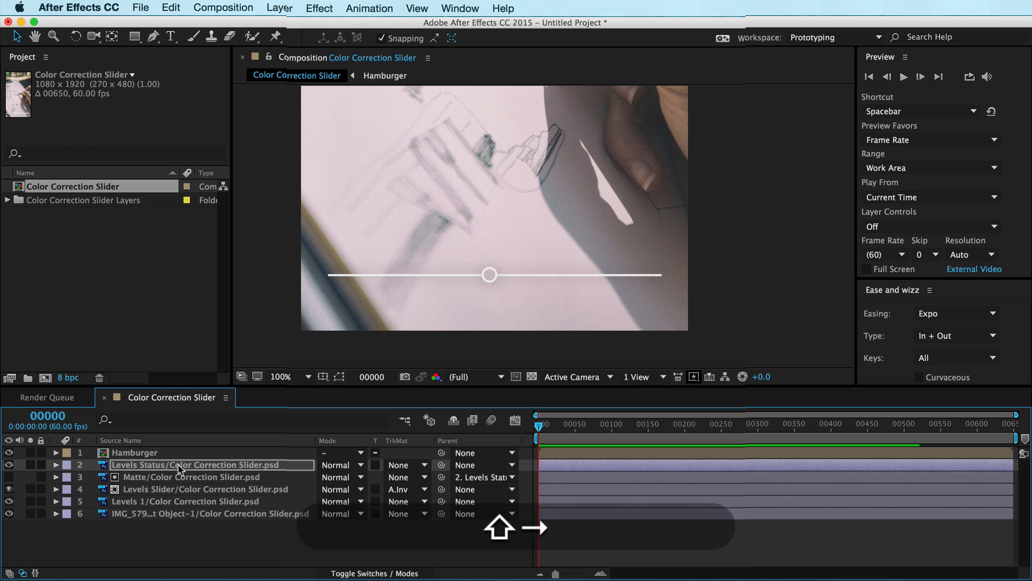
key(cmd+tab)
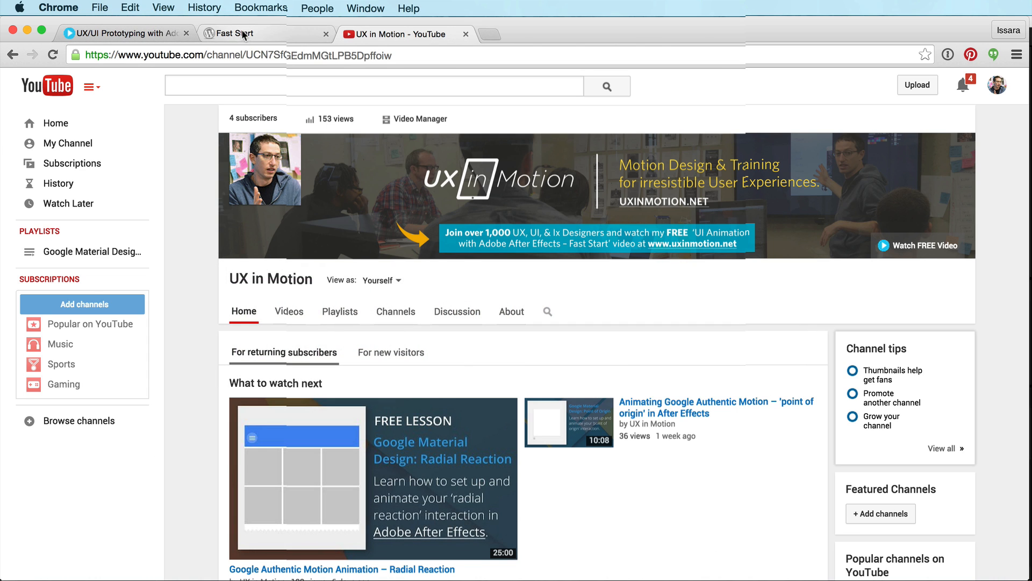
click(237, 34)
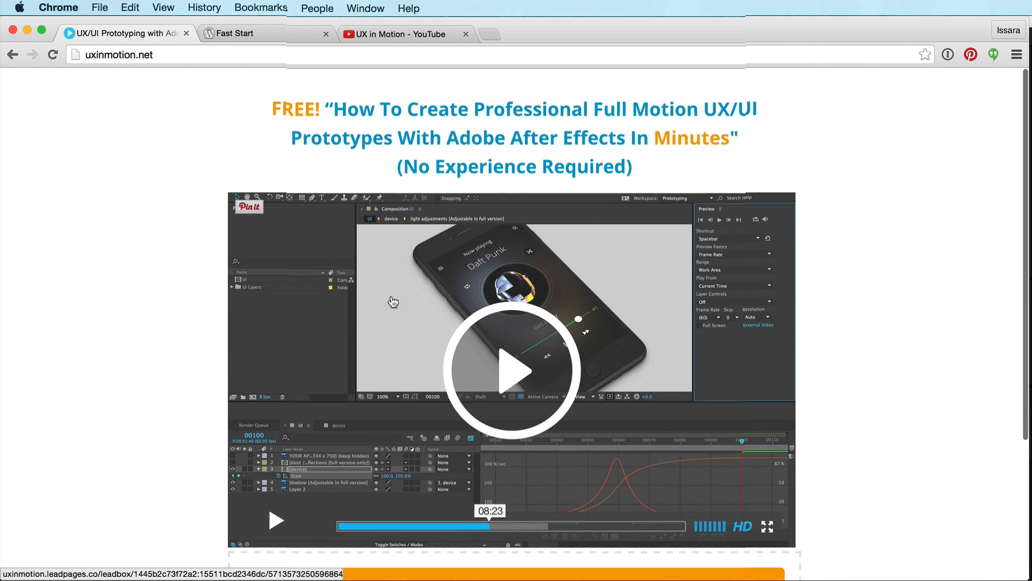
scroll(down, 3)
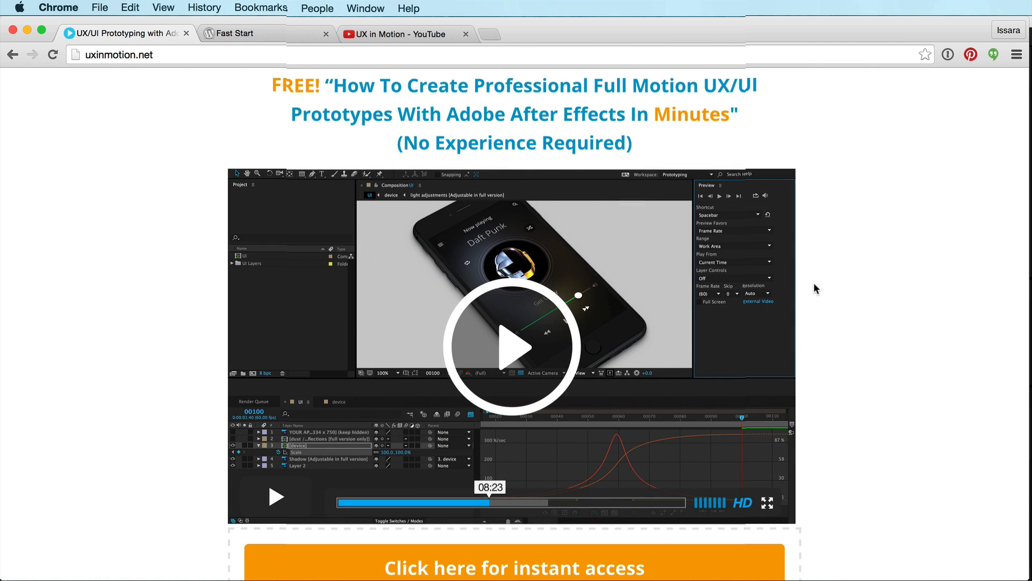
scroll(down, 3)
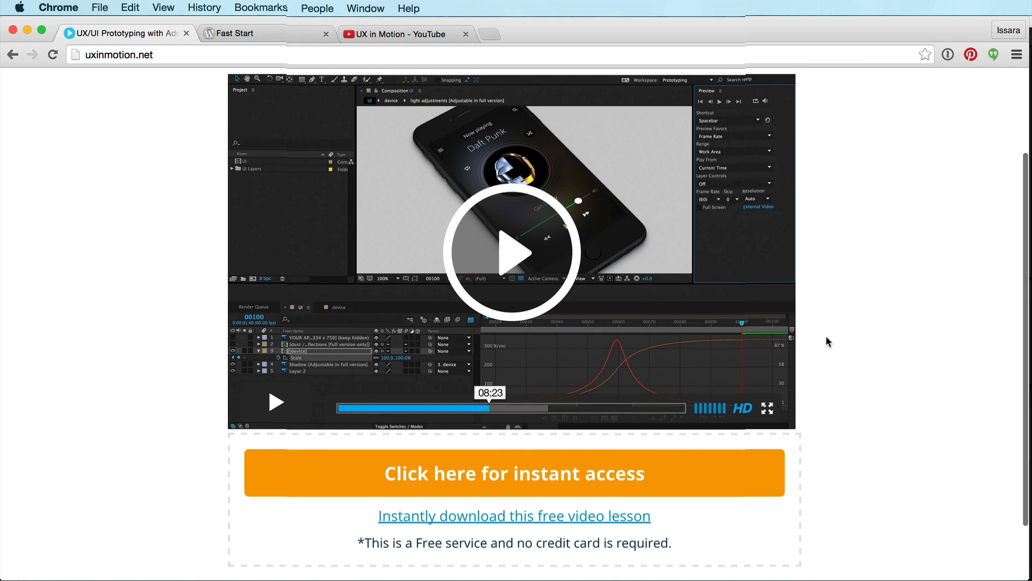
scroll(down, 3)
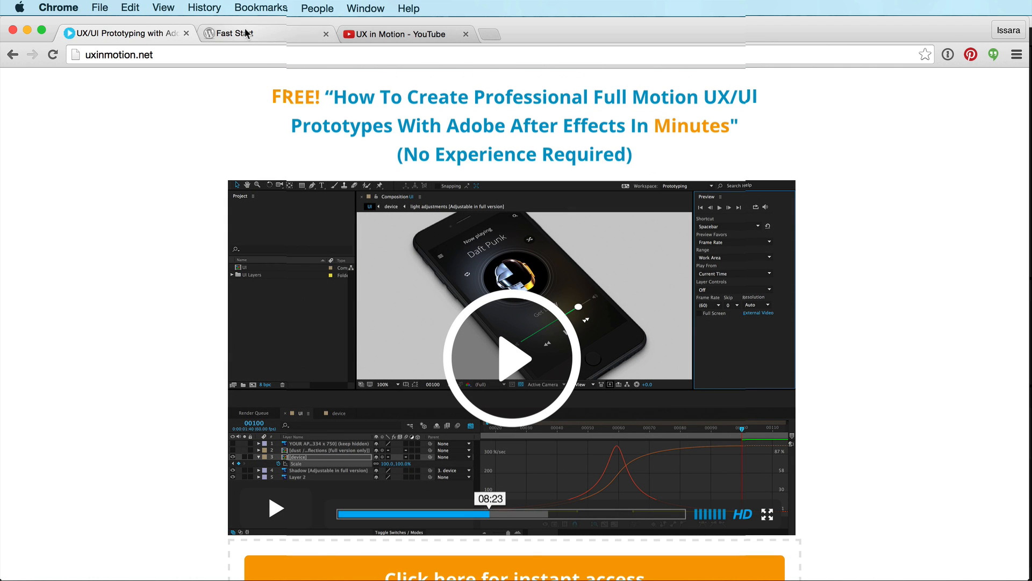
click(236, 33)
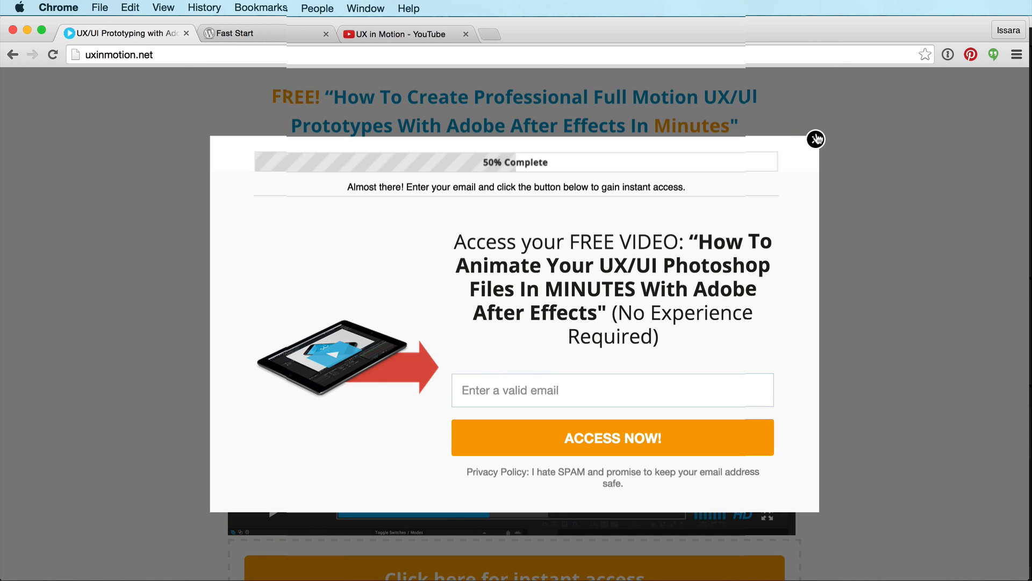
click(817, 139)
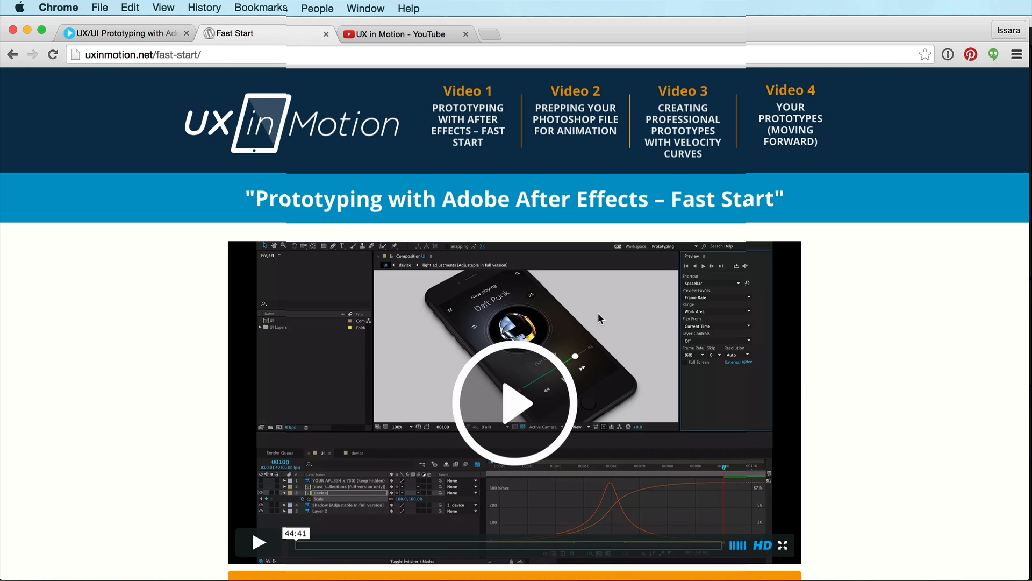
scroll(down, 3)
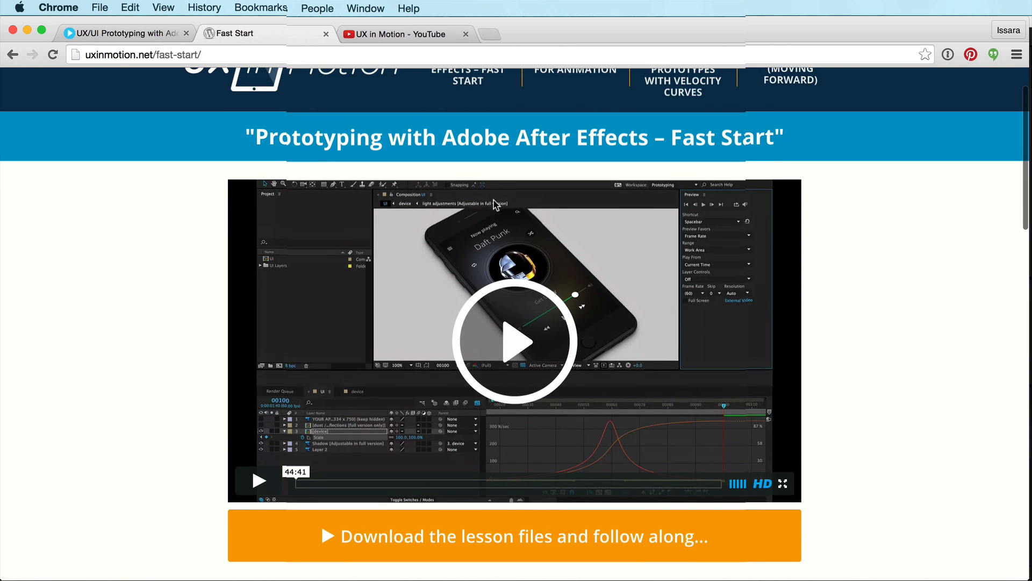
mouse_move(227, 221)
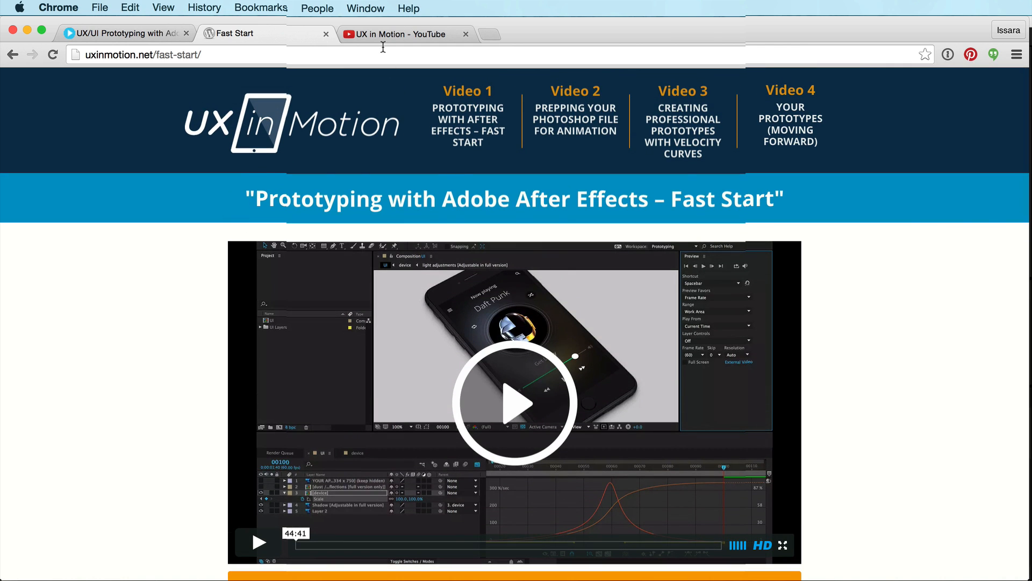
click(401, 33)
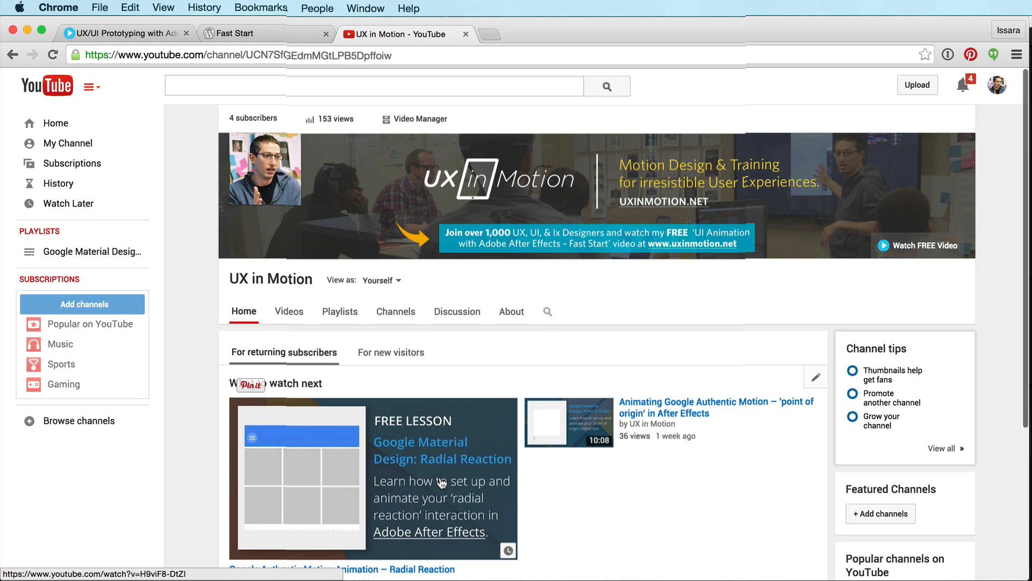
key(cmd+tab)
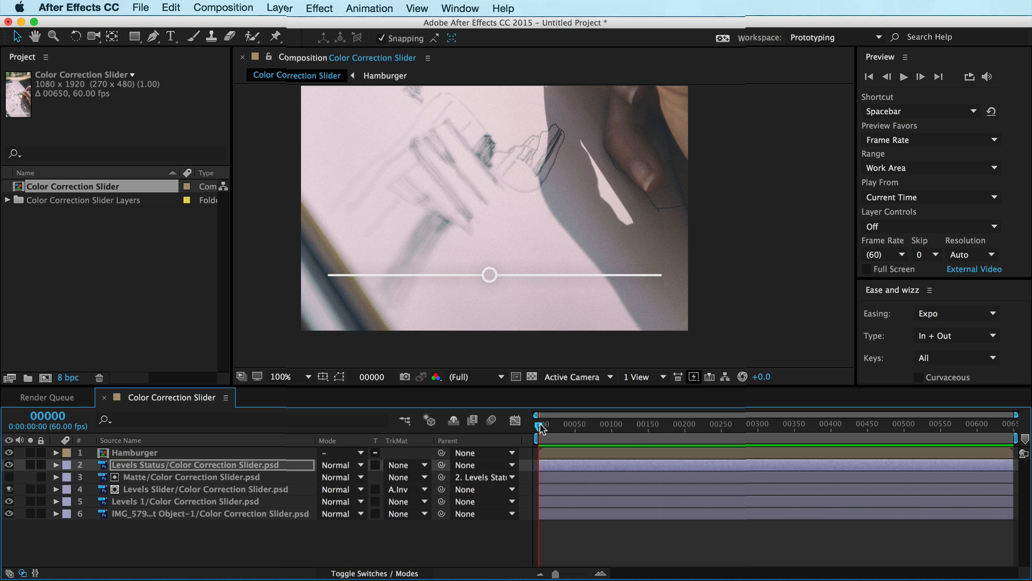
mouse_move(95, 481)
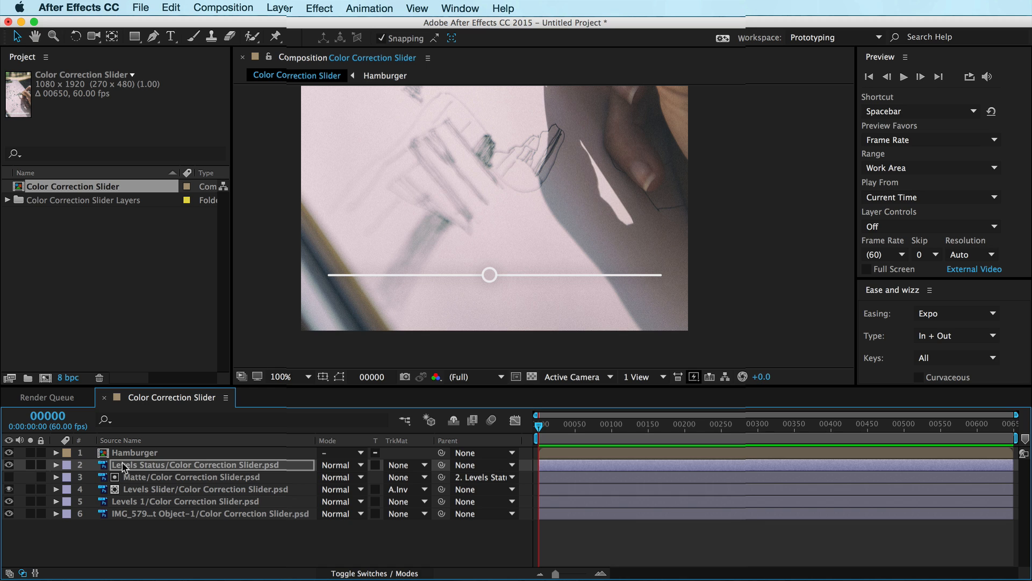
Step: Reveal Levels Status Position and place the knob at the left end of the track at frame 0
key(p)
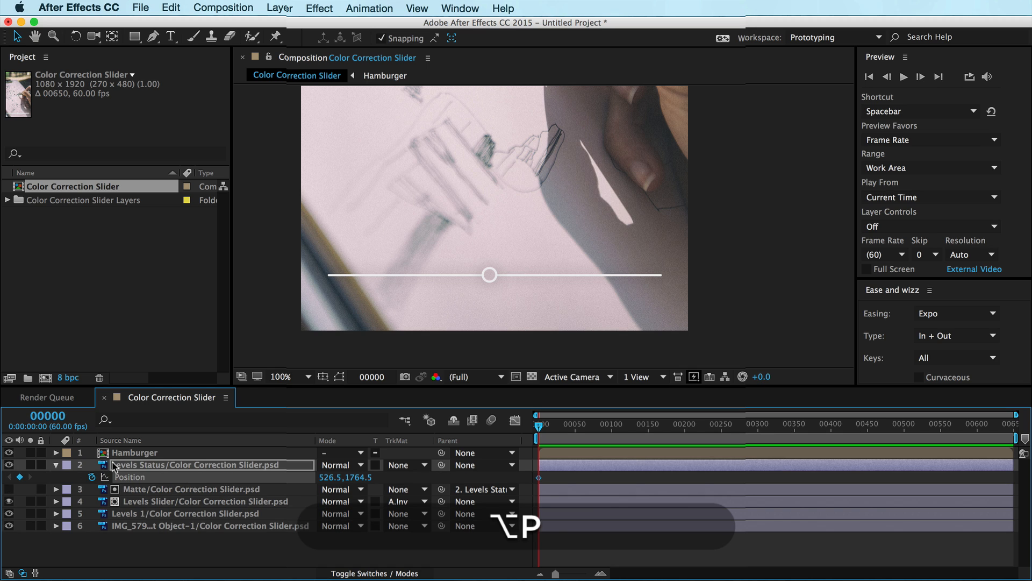
drag(489, 275, 439, 275)
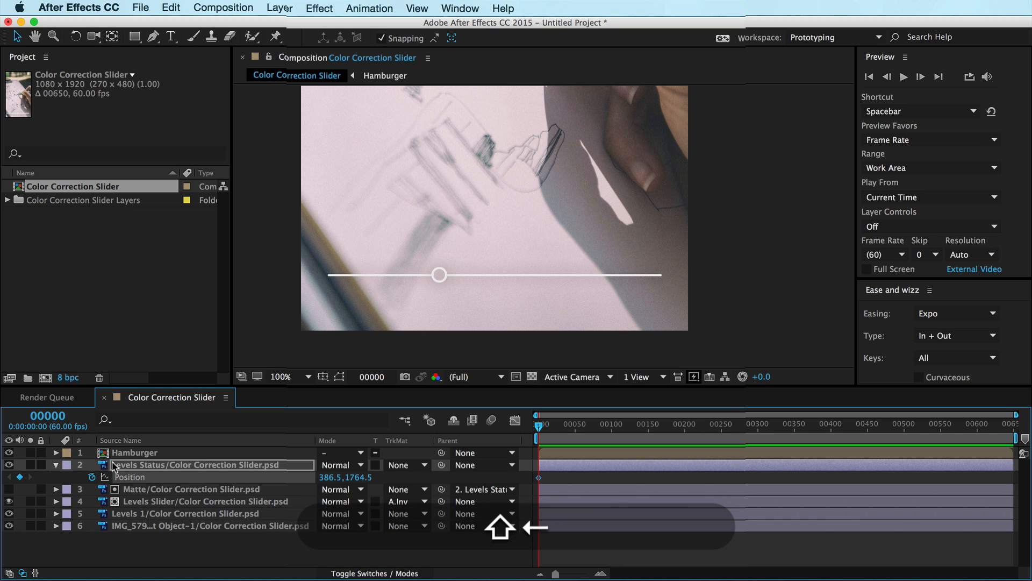
click(439, 274)
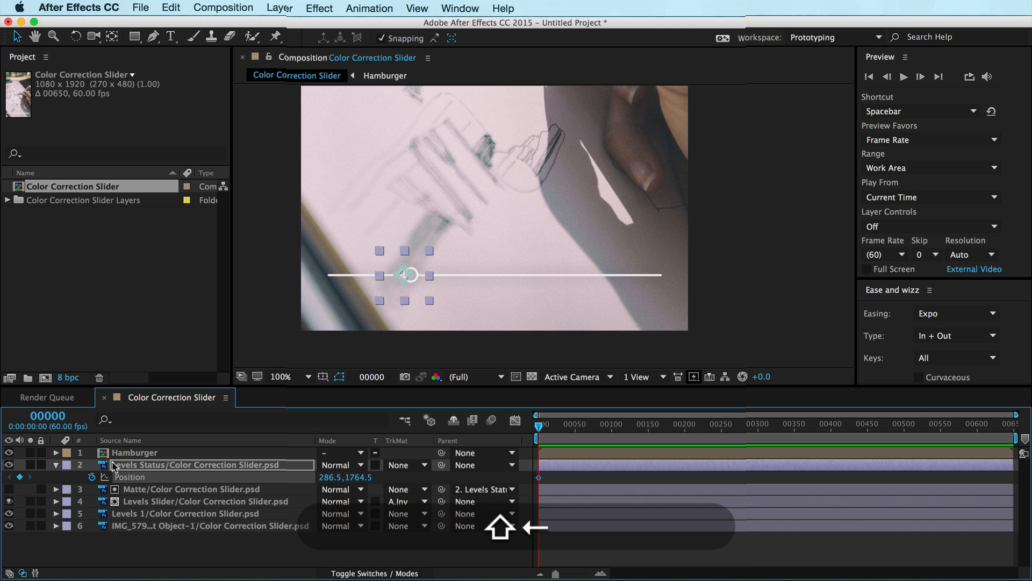
drag(412, 274, 390, 274)
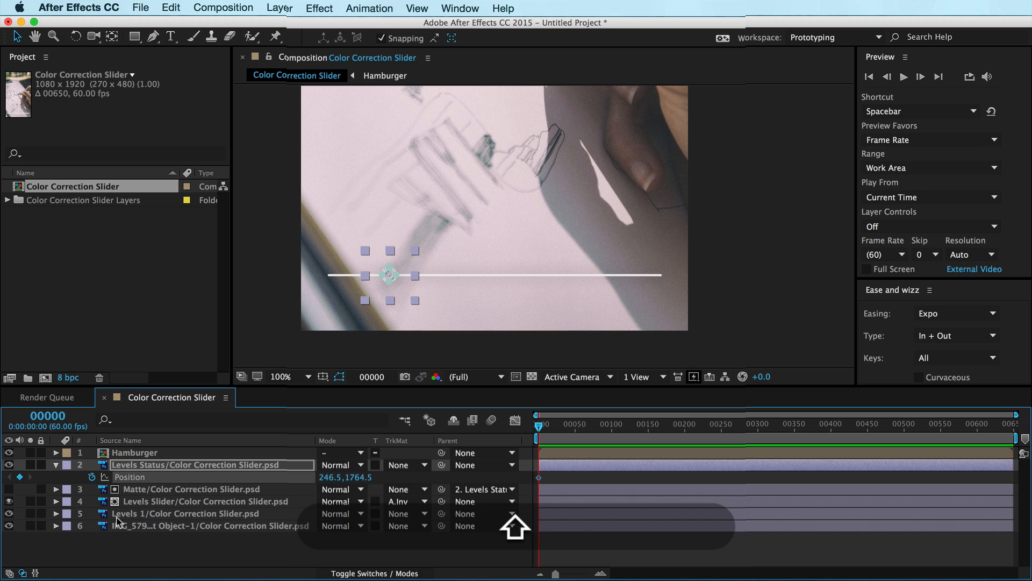
Step: Move to frame 124 and drag the knob right along the track for its second keyframe
click(579, 423)
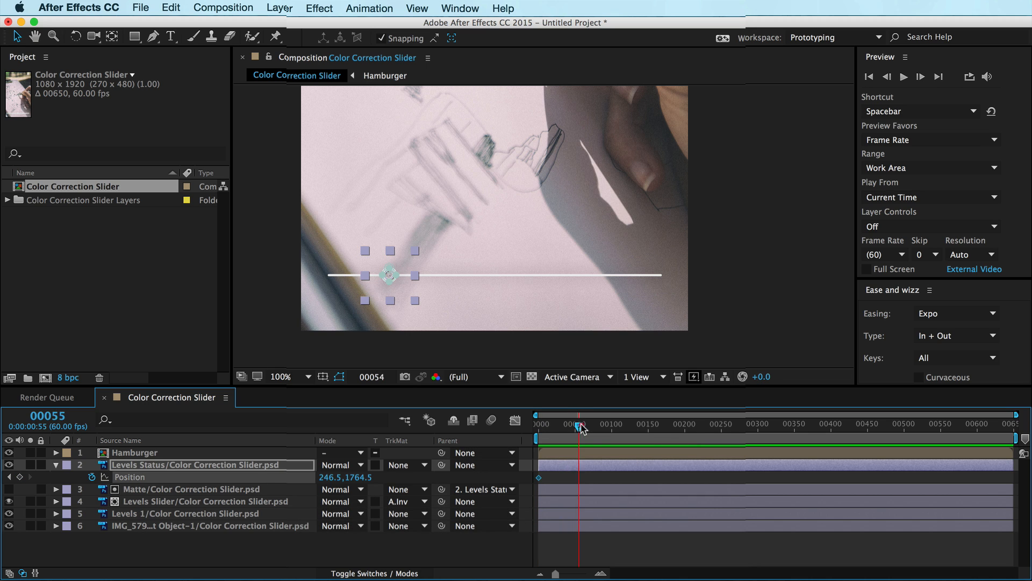
drag(579, 423, 629, 424)
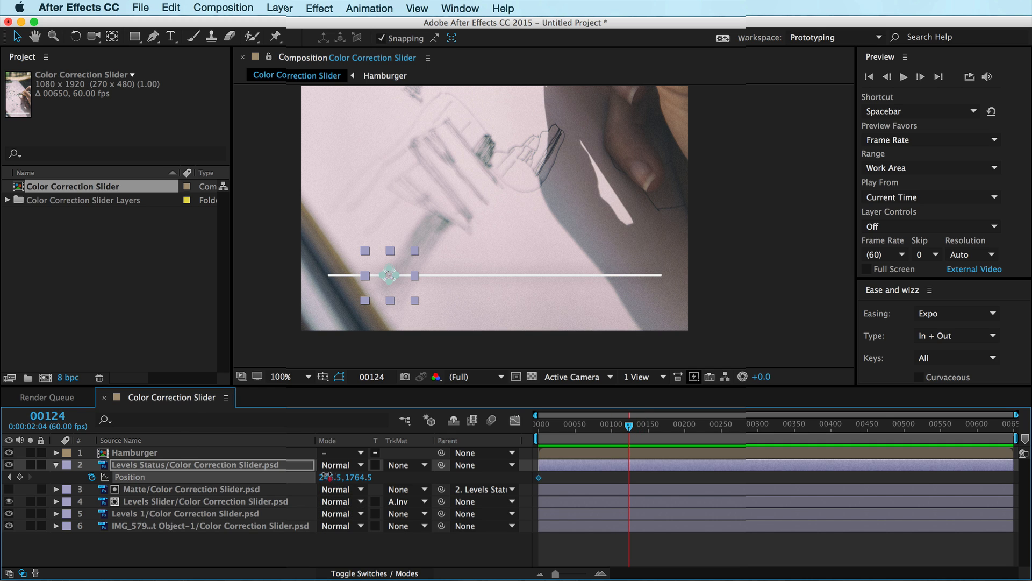
drag(388, 276, 589, 275)
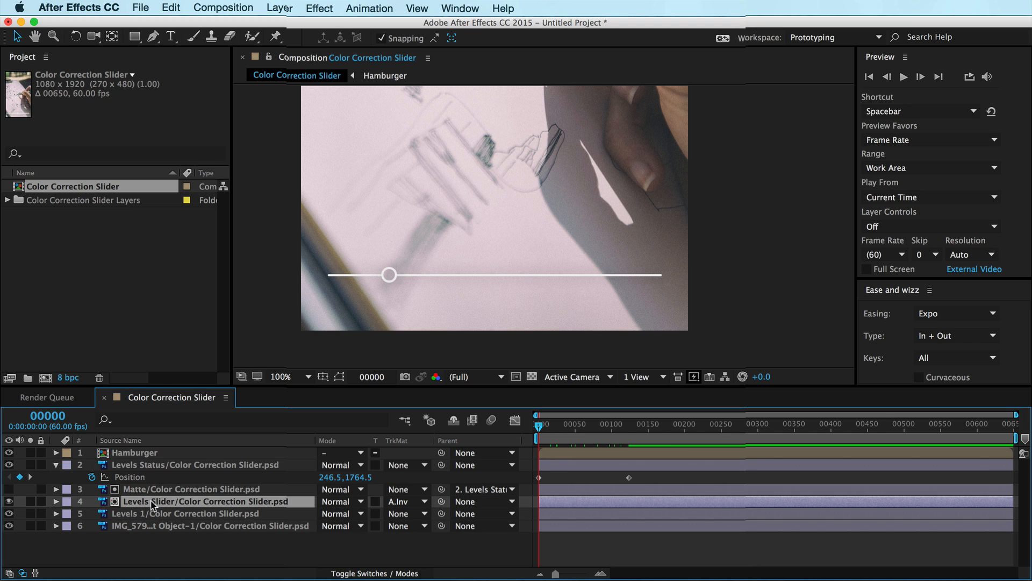
Step: Select the image layer to receive the Levels color-correction effect
click(184, 513)
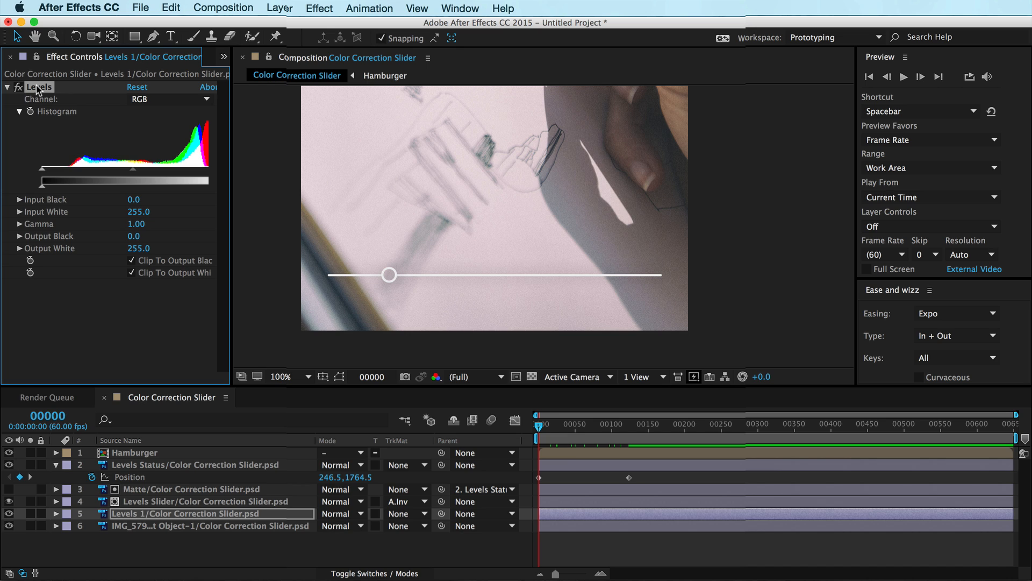
mouse_move(82, 107)
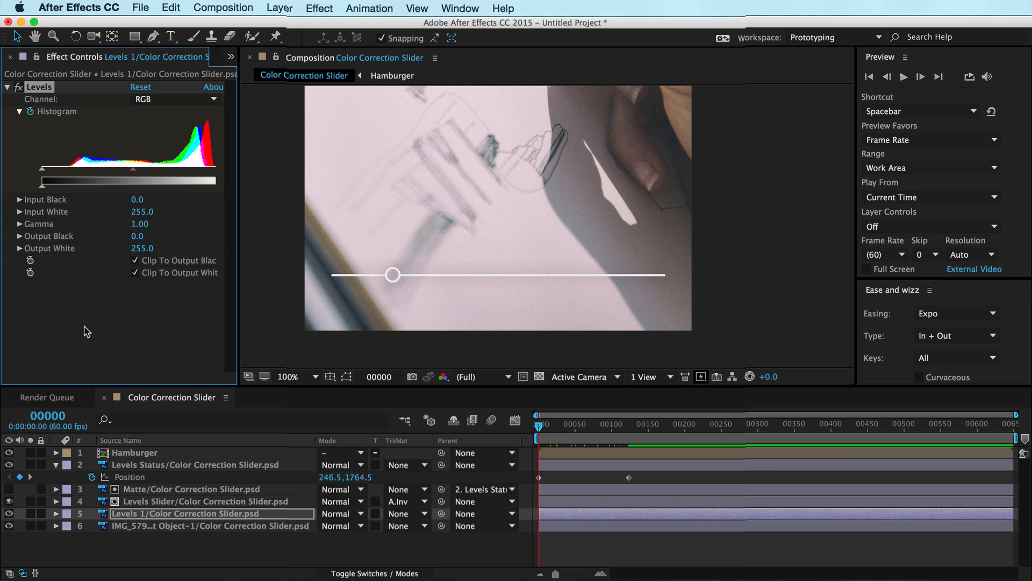
mouse_move(180, 382)
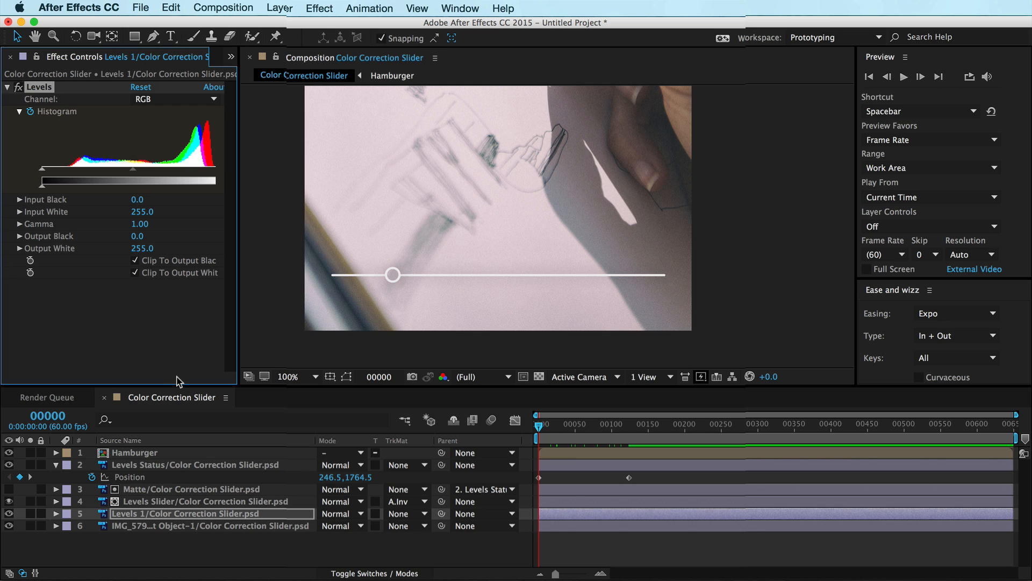
mouse_move(175, 325)
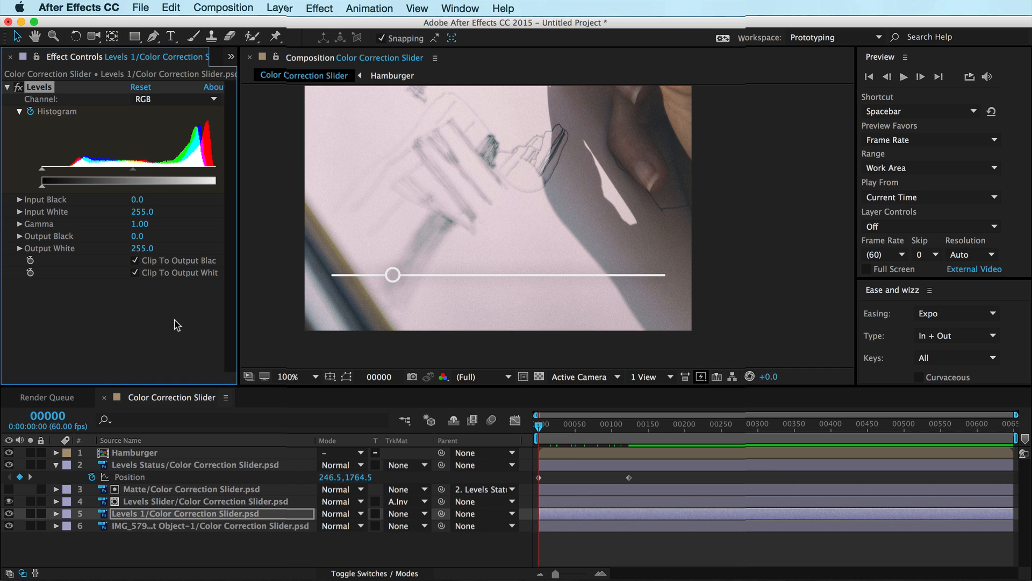
mouse_move(151, 323)
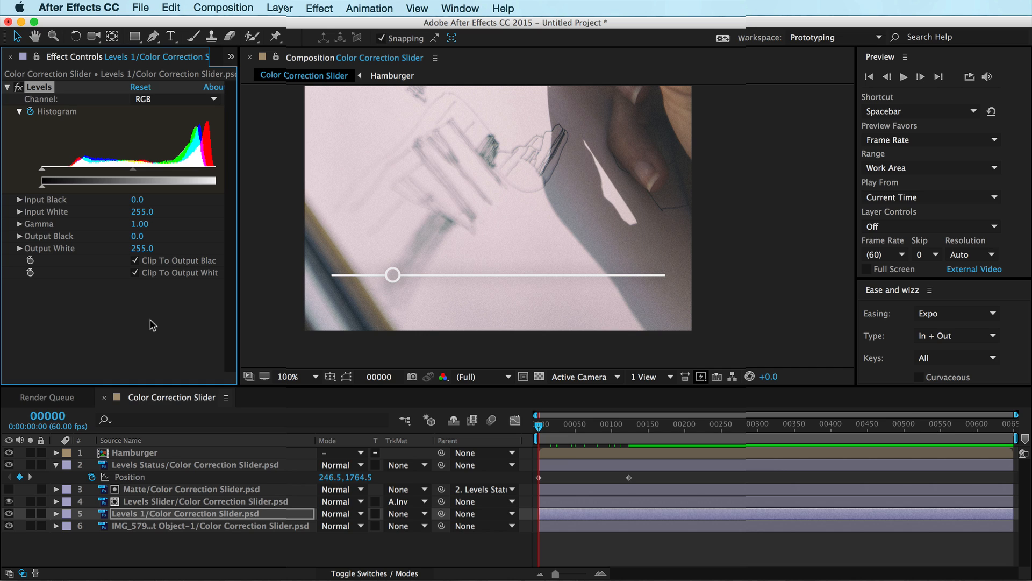
mouse_move(628, 215)
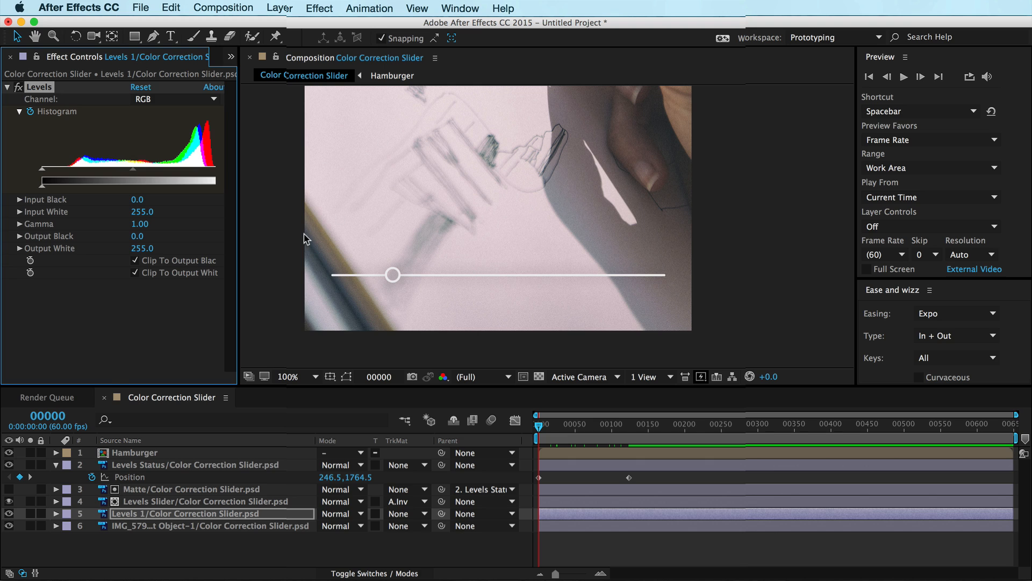
mouse_move(96, 515)
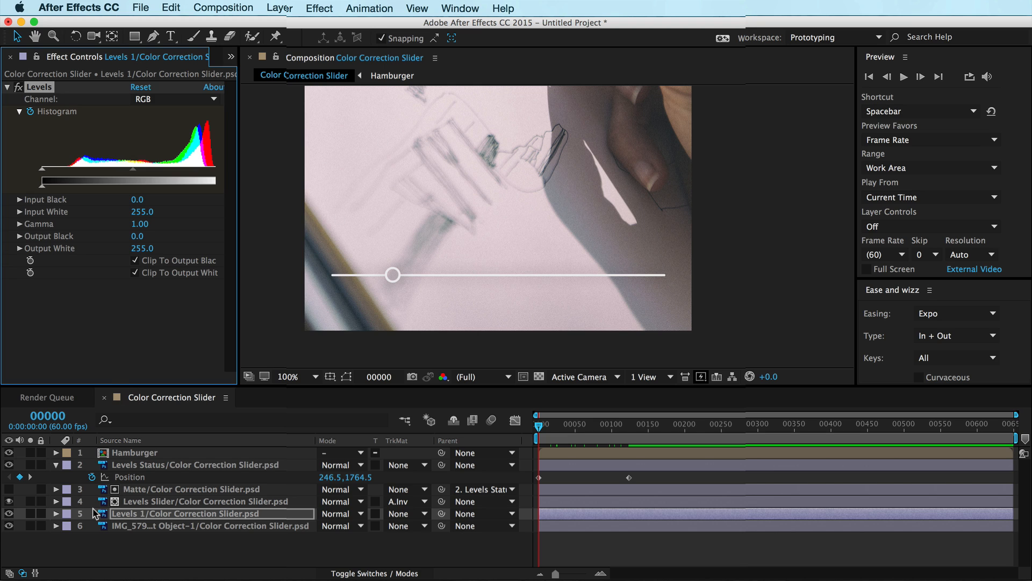
Step: Expand the Levels 1 layer to expose its Levels effect for gamma keyframing
click(57, 513)
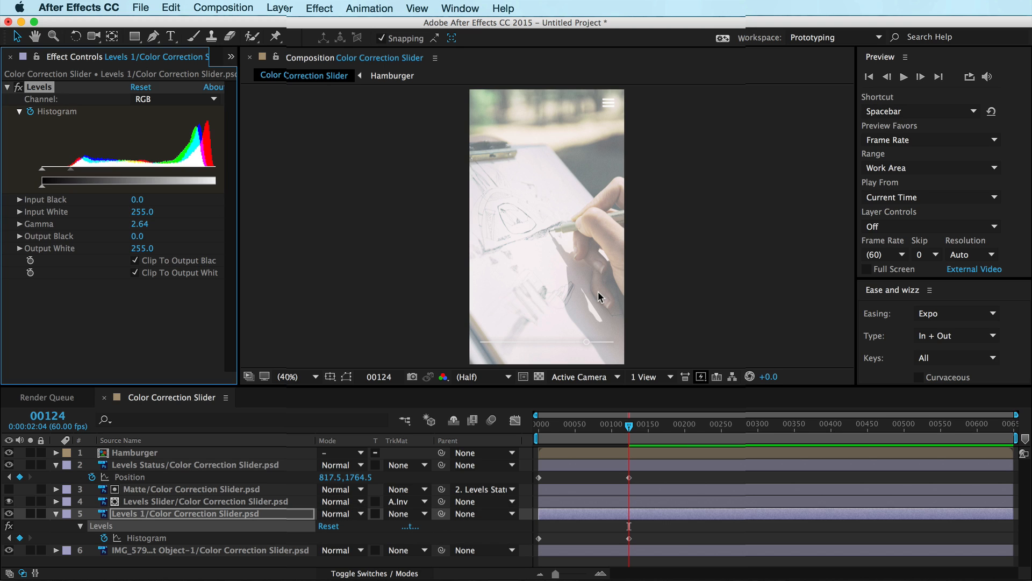
mouse_move(503, 315)
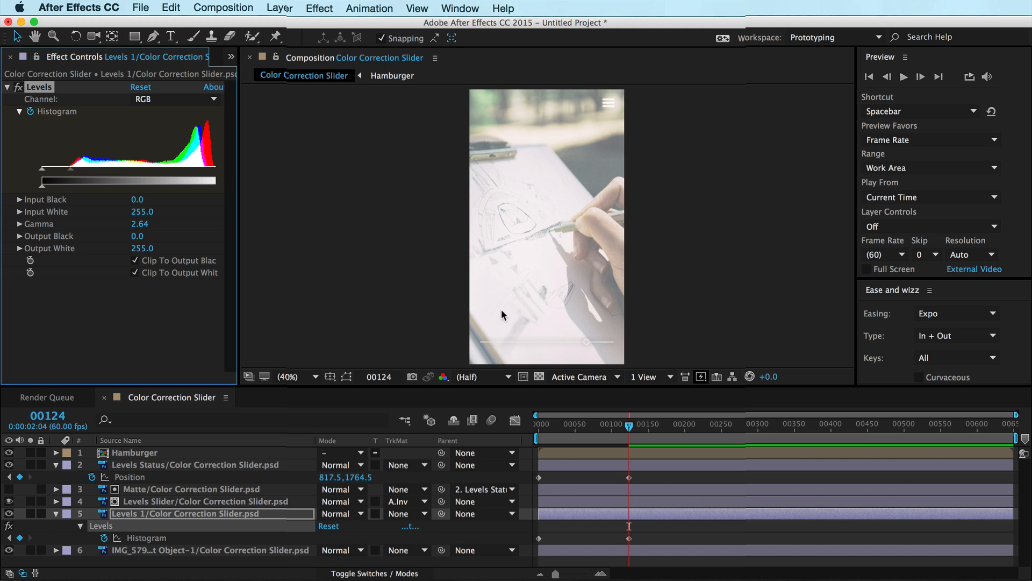